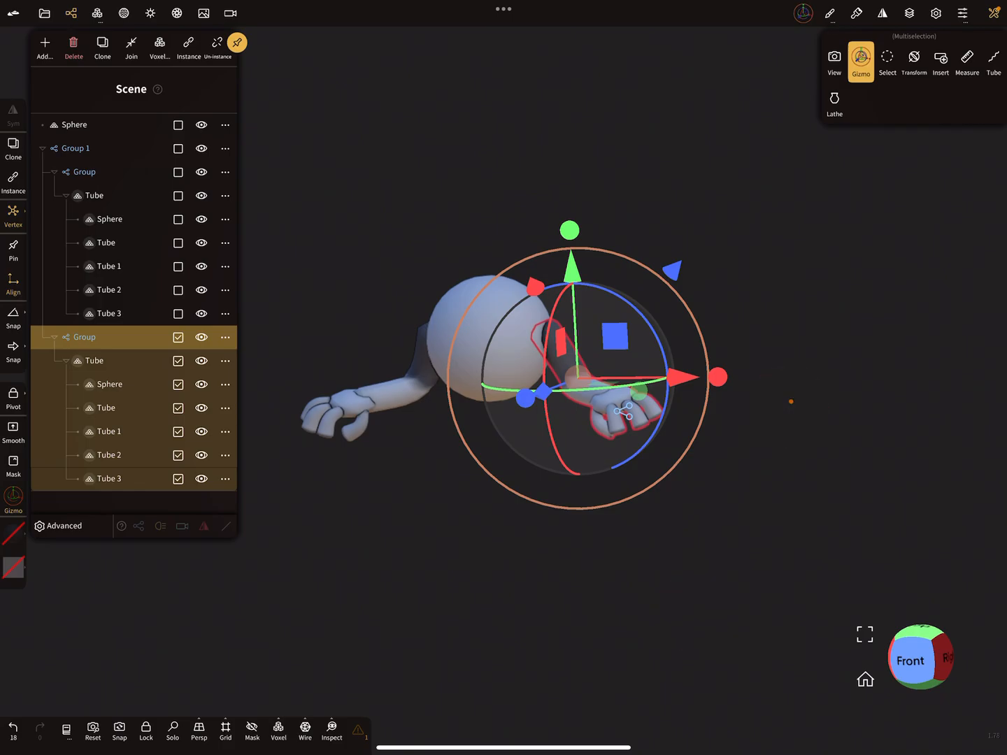
Show the Display settings panel from the top toolbar
left_click(936, 14)
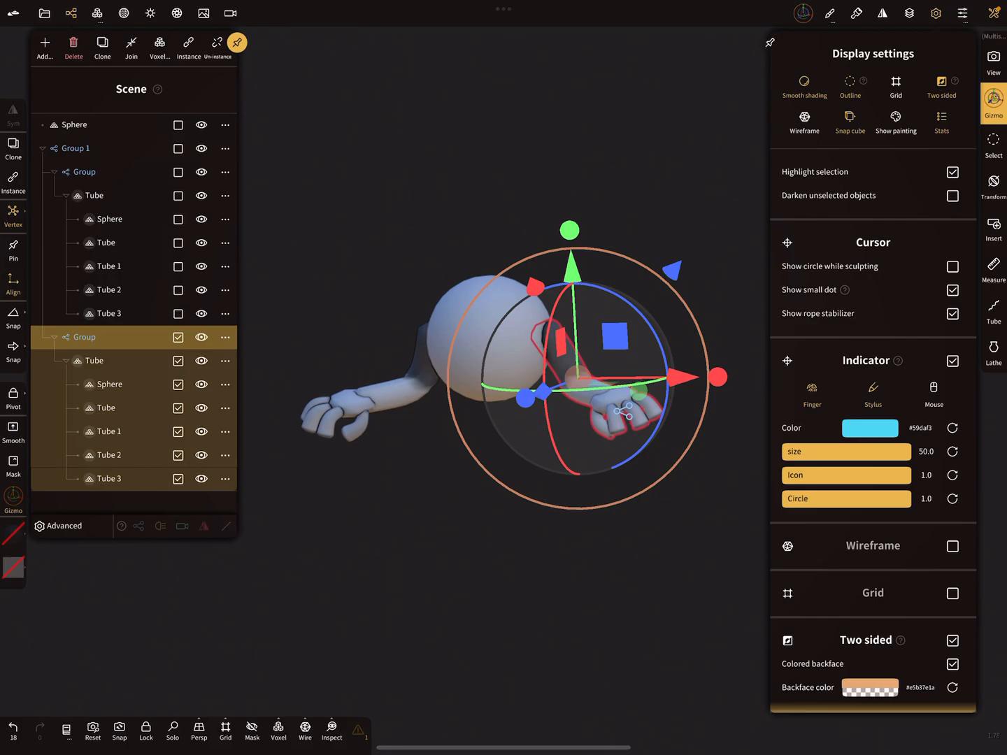
Enable the Stylus indicator and bring up its colour picker from the Color swatch
left_click(873, 387)
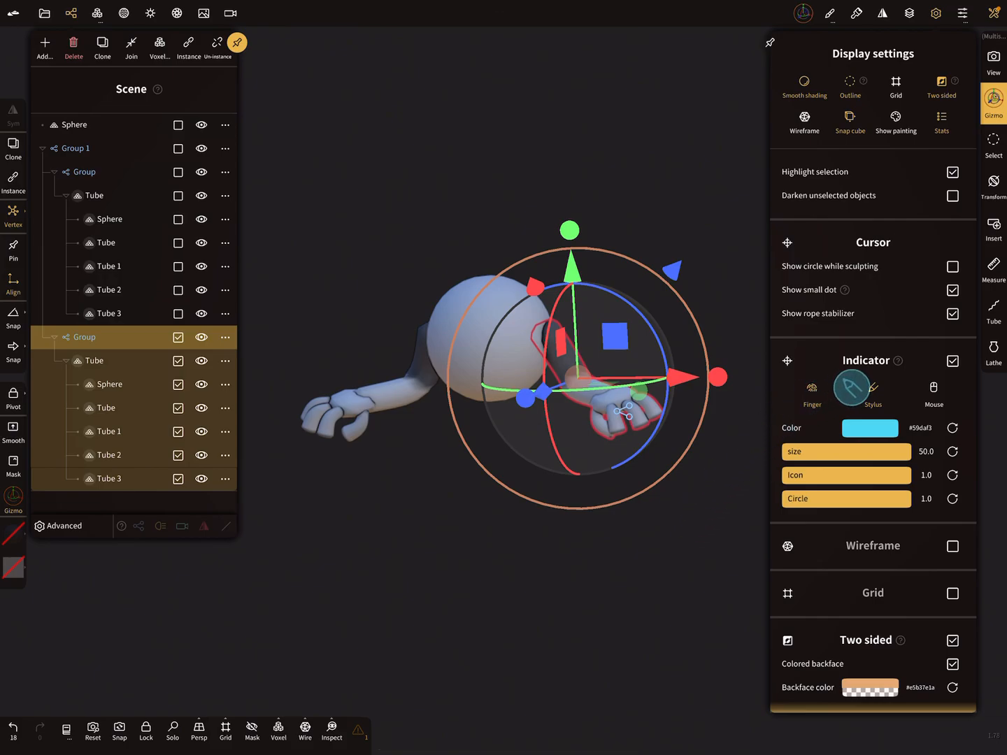
left_click(933, 375)
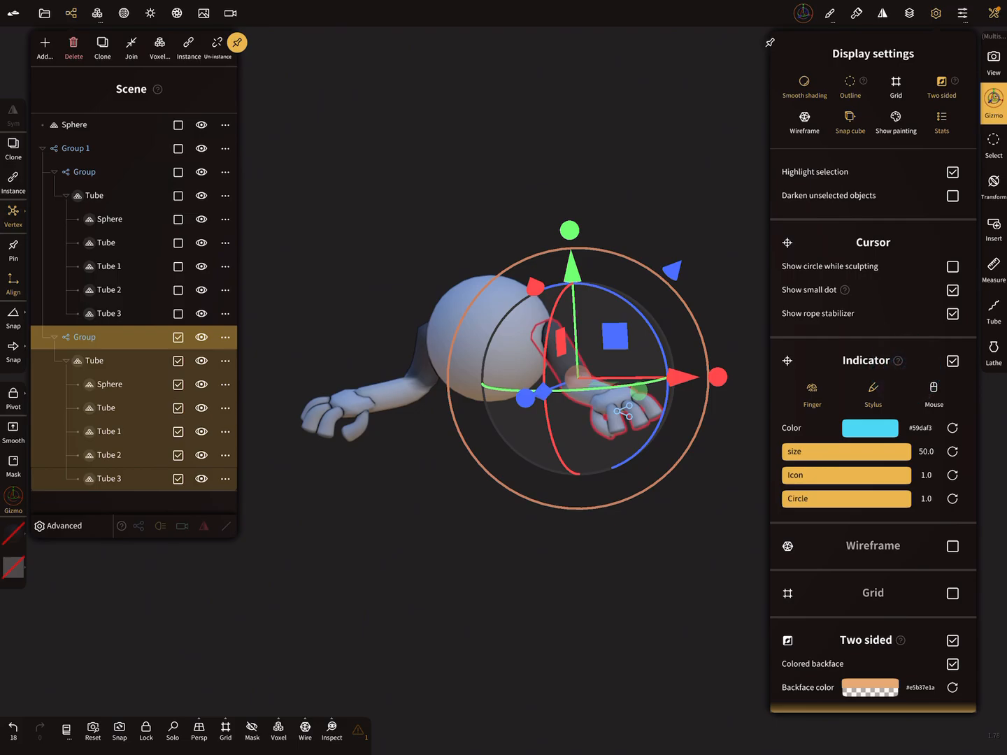
left_click(952, 361)
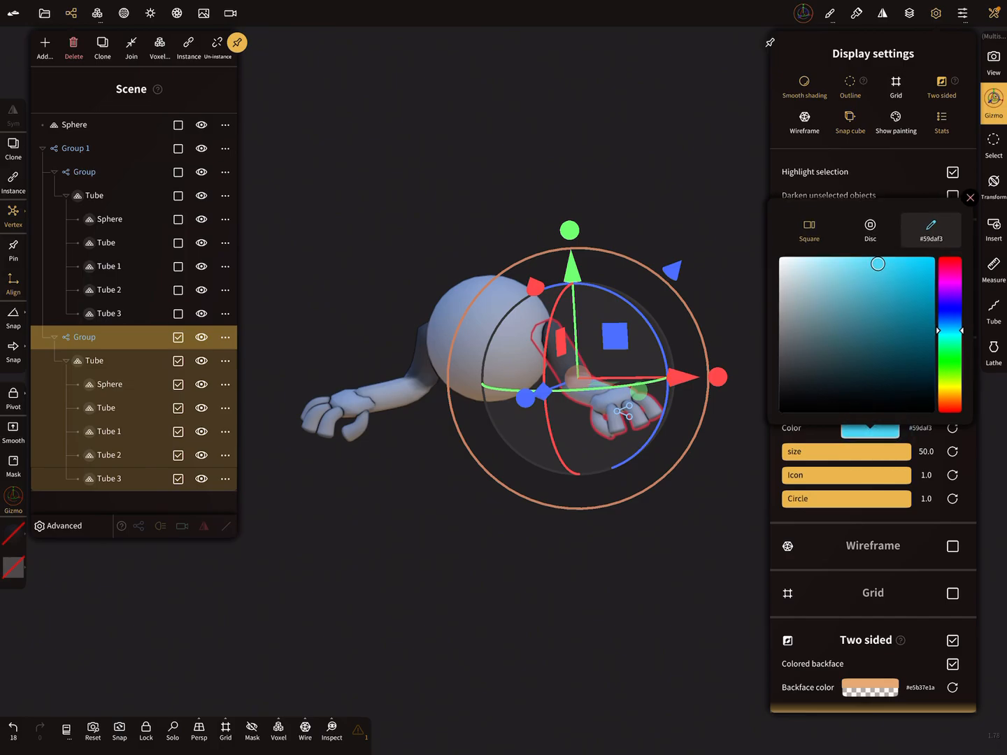
Dismiss the indicator colour picker, reopen it, and dismiss it again, keeping light blue
left_click(970, 198)
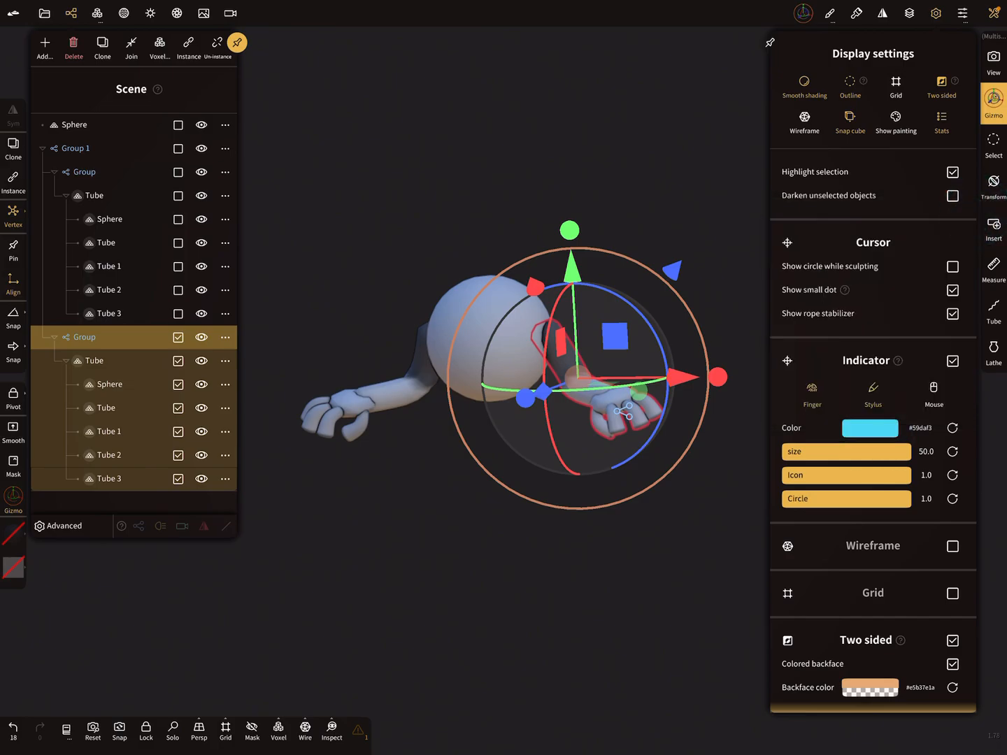
left_click(870, 427)
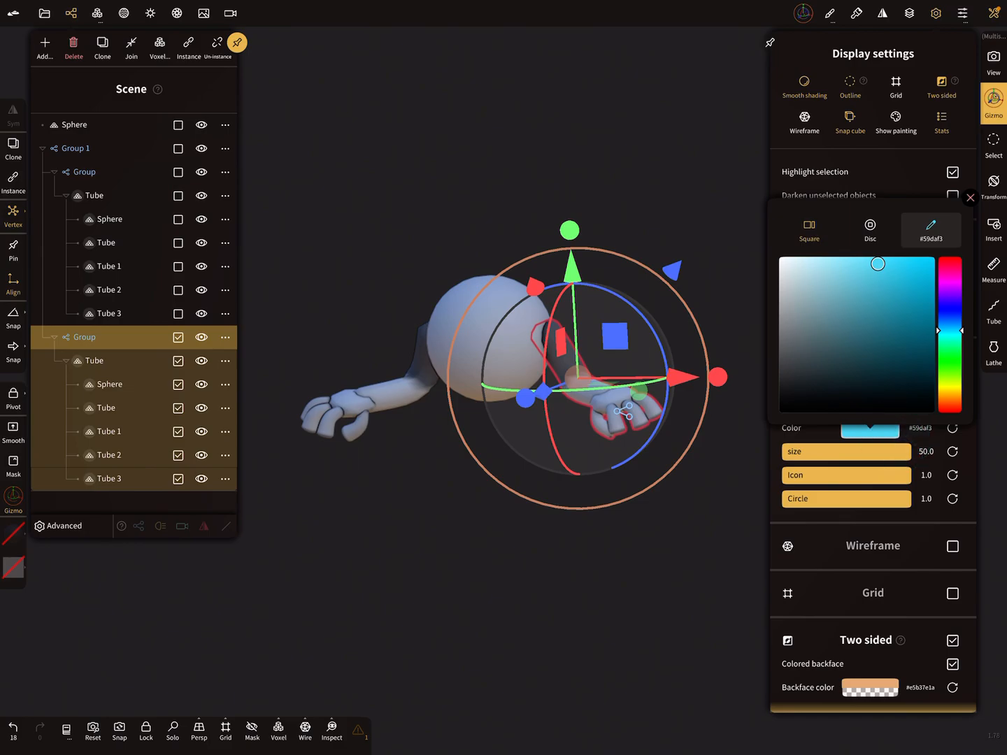
left_click(971, 197)
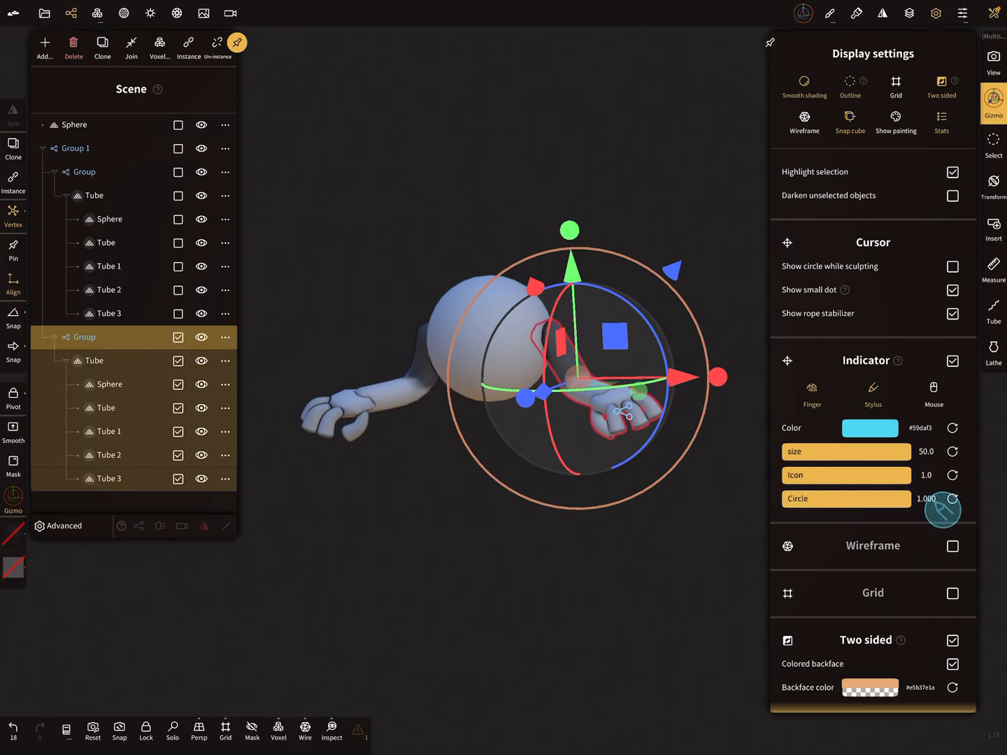
left_click(951, 498)
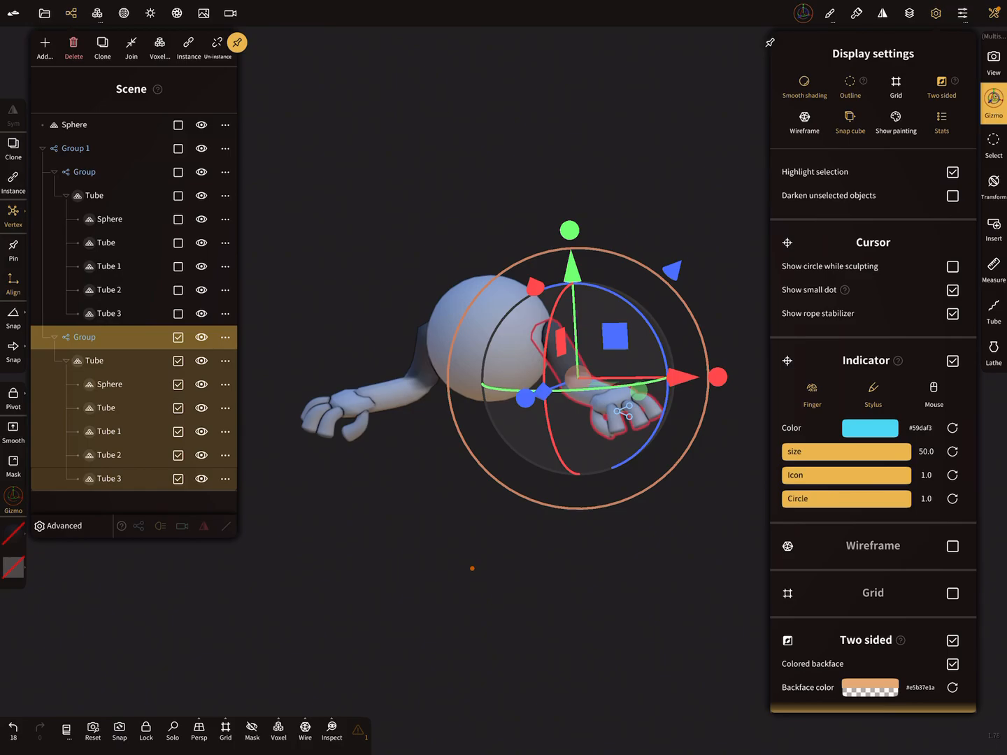
Hide the Display settings panel, leaving the gizmo tool options visible
left_click(942, 14)
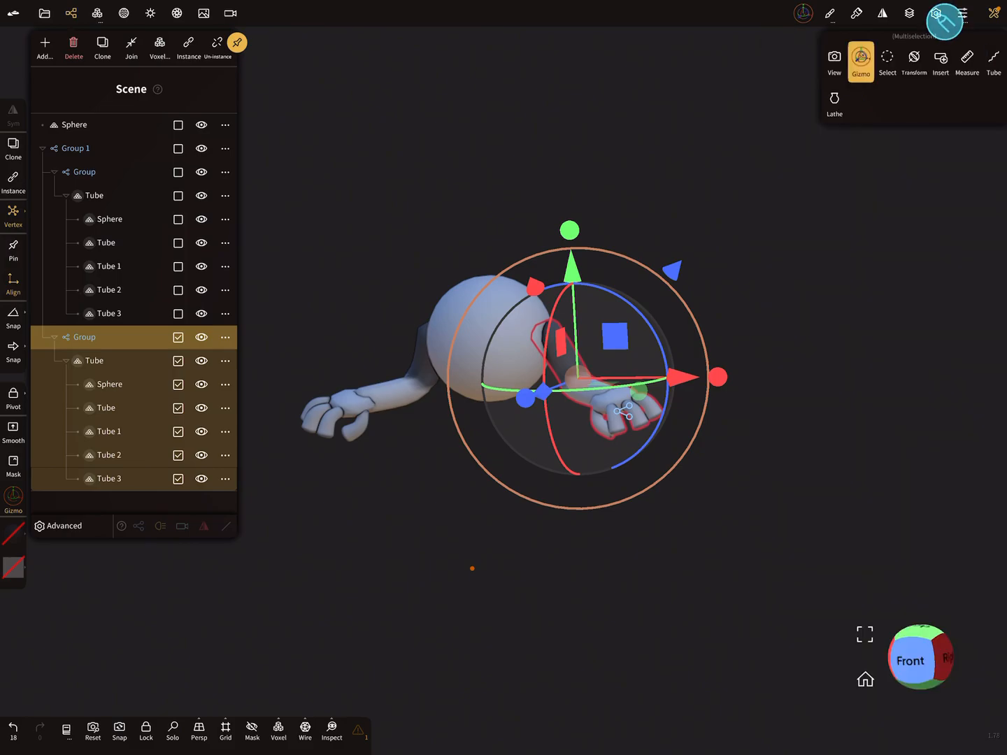